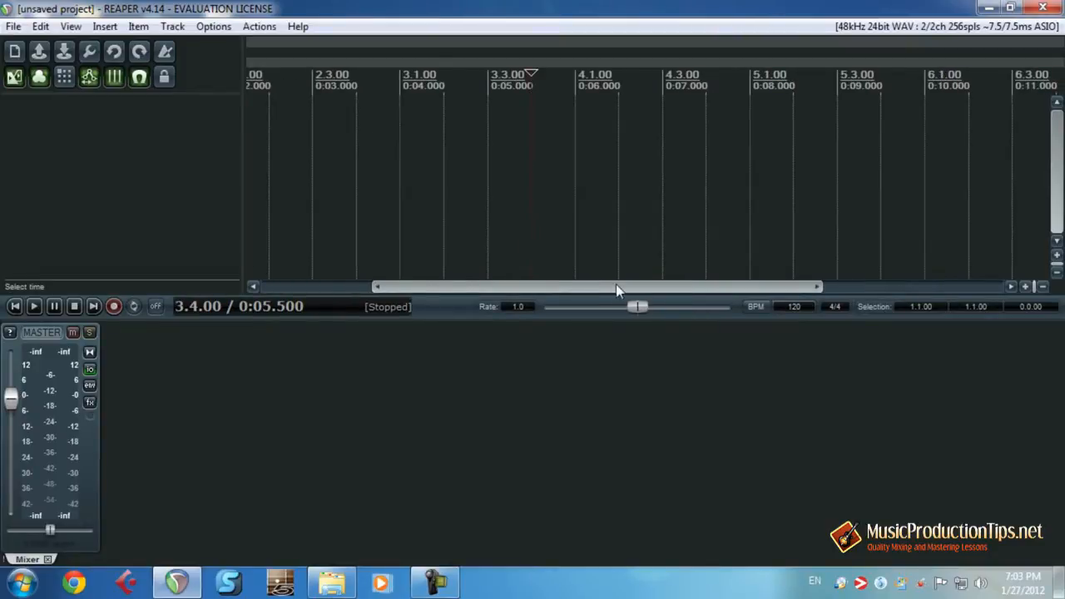
# Change the Project BPM from 120 to 140 in Project Settings and confirm
pyautogui.moveTo(595, 286); pyautogui.dragTo(407, 286)
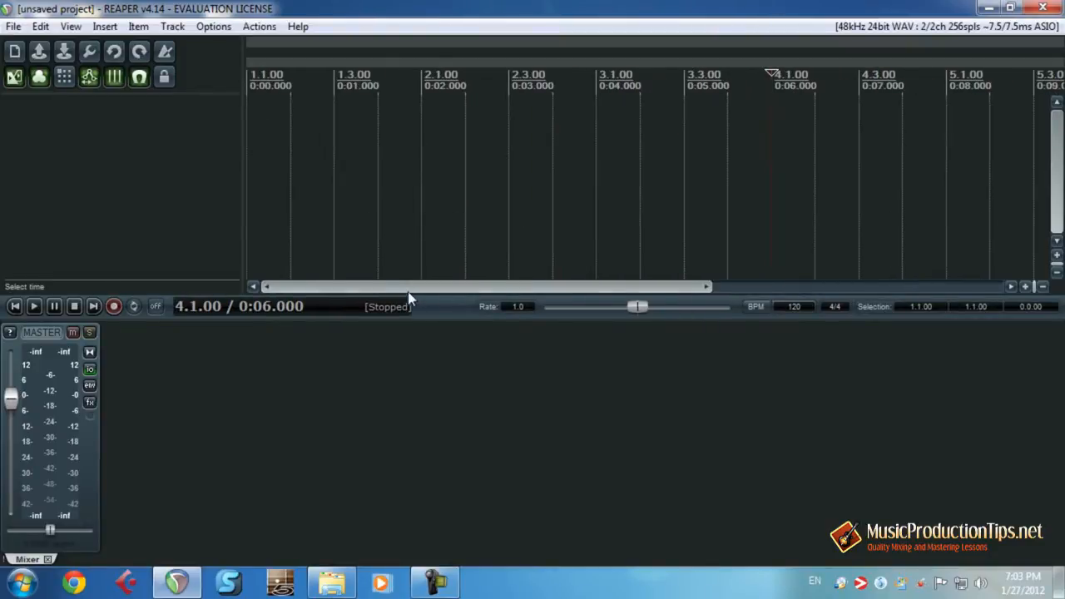
pyautogui.moveTo(90, 52)
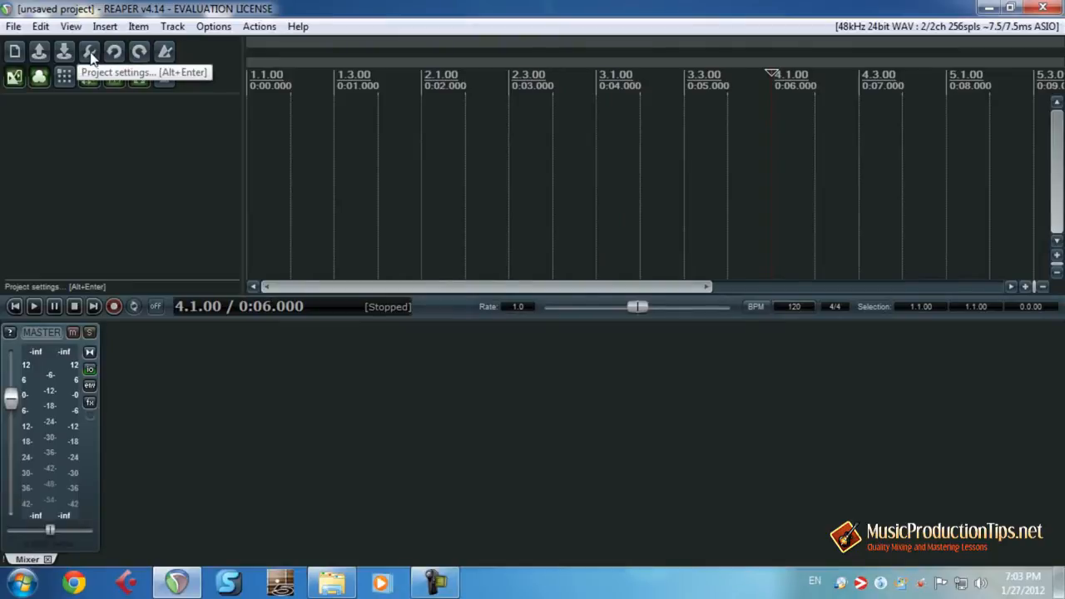
pyautogui.click(89, 52)
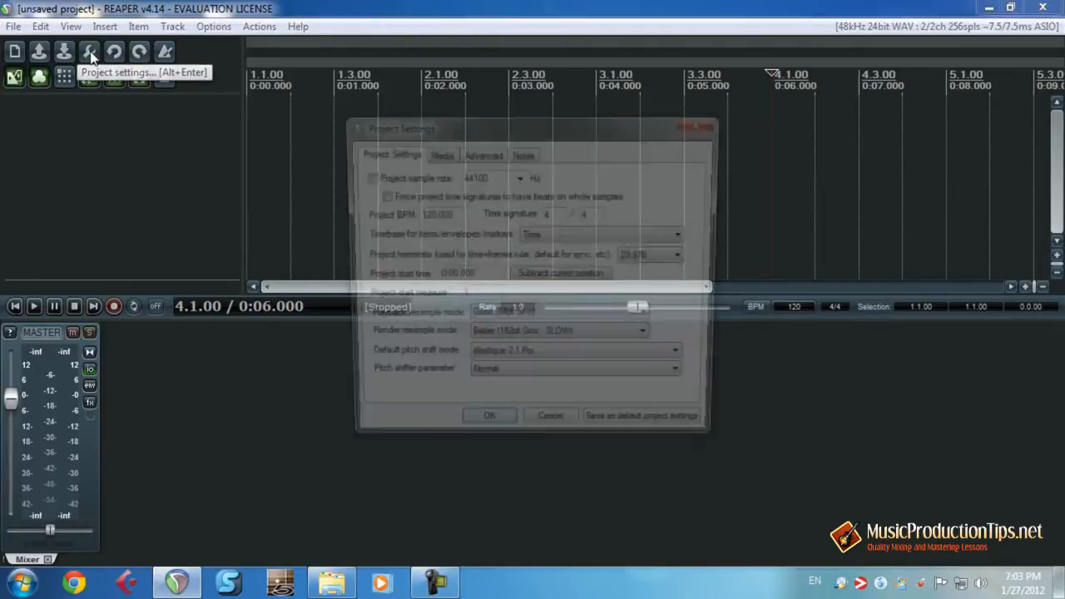
pyautogui.click(90, 51)
pyautogui.write('140.000')
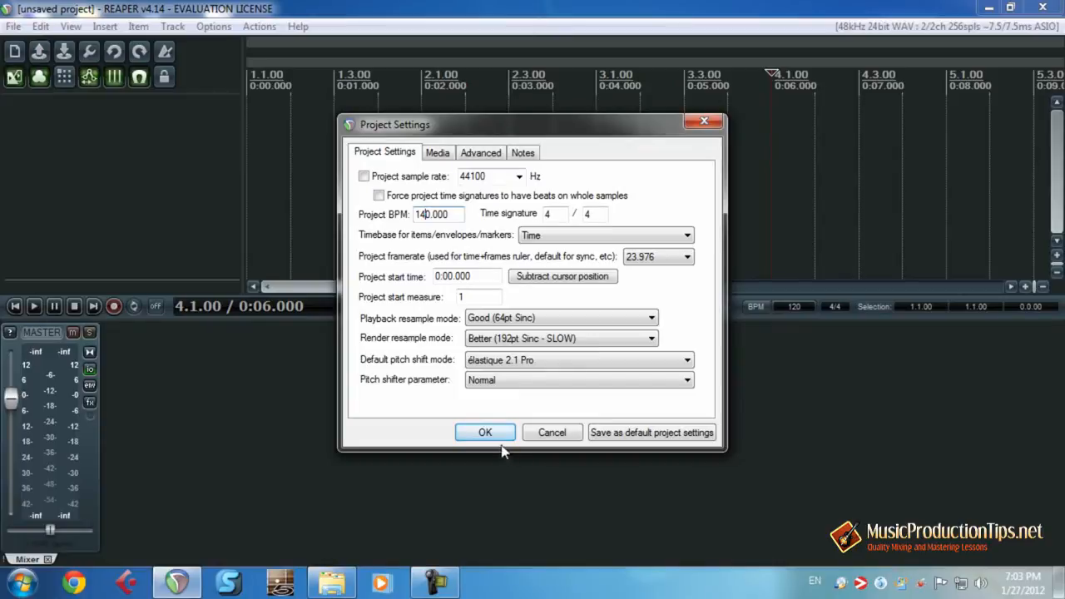
pyautogui.click(486, 433)
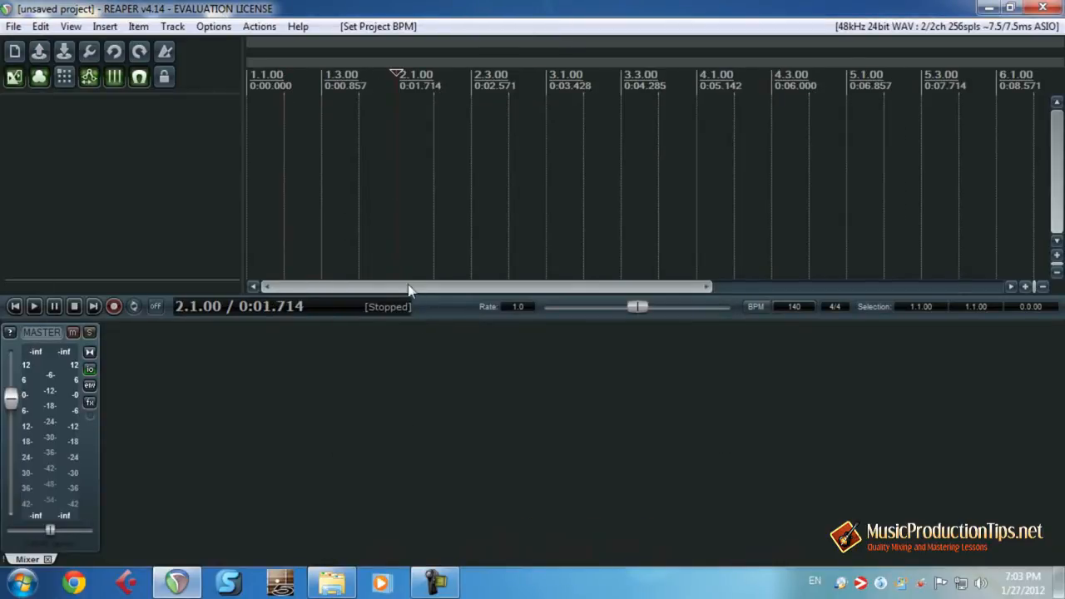
# Scroll the timeline so measure 5 is in view for the new tempo marker
pyautogui.moveTo(408, 286); pyautogui.dragTo(541, 286)
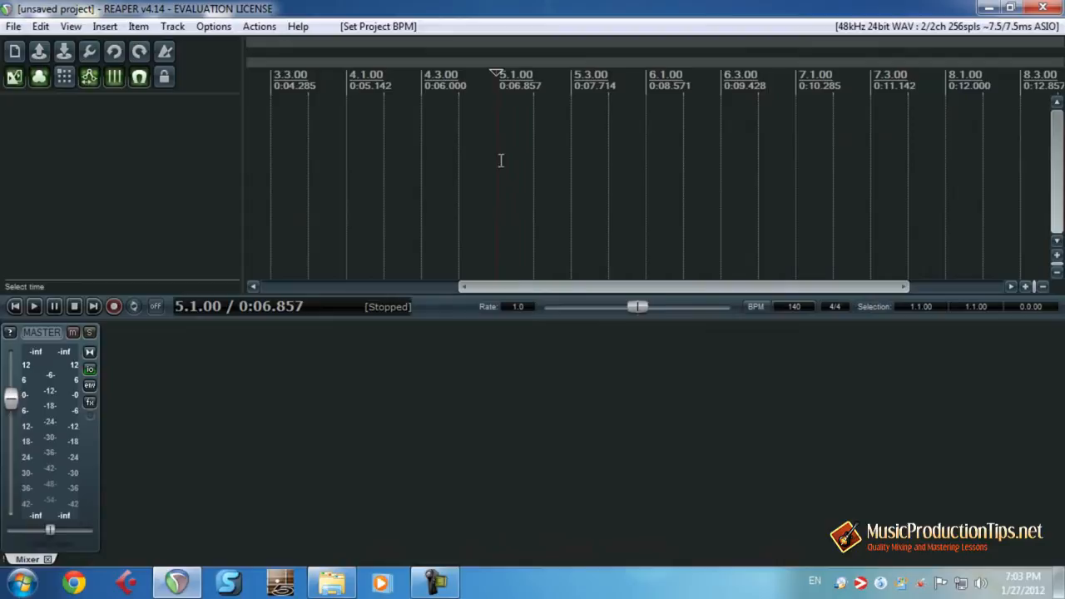
pyautogui.moveTo(140, 77)
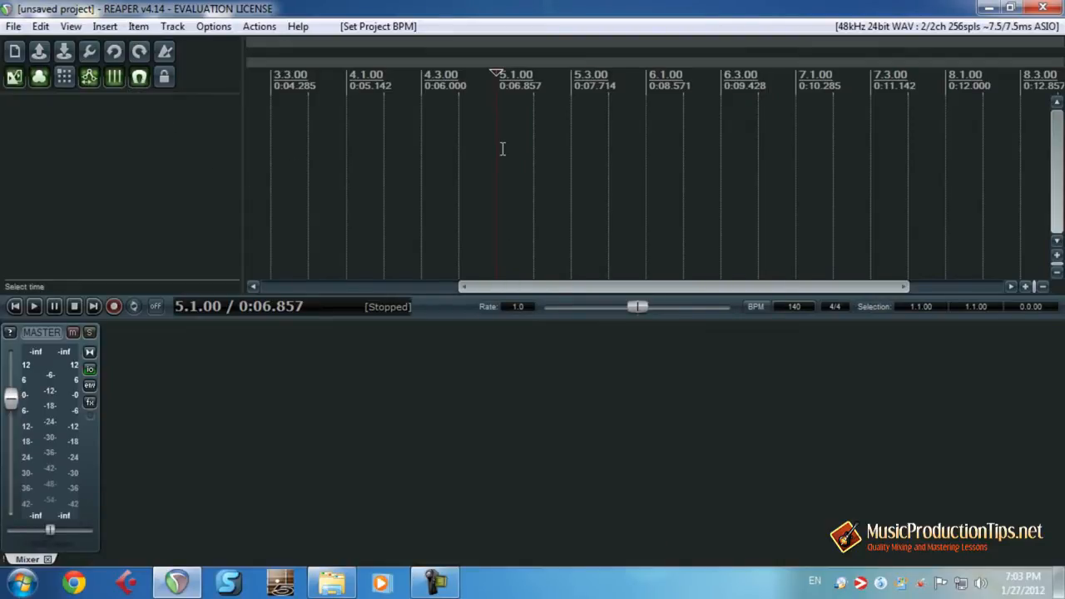
pyautogui.moveTo(516, 222)
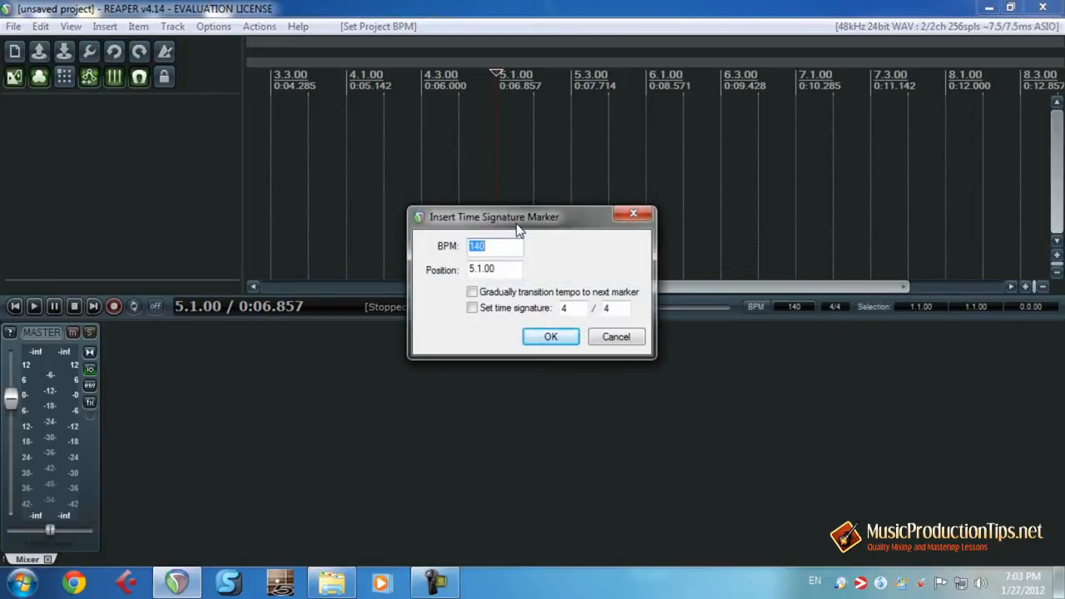
# Enter 180 BPM in the time signature marker dialog and place it at measure 5
pyautogui.write('1')
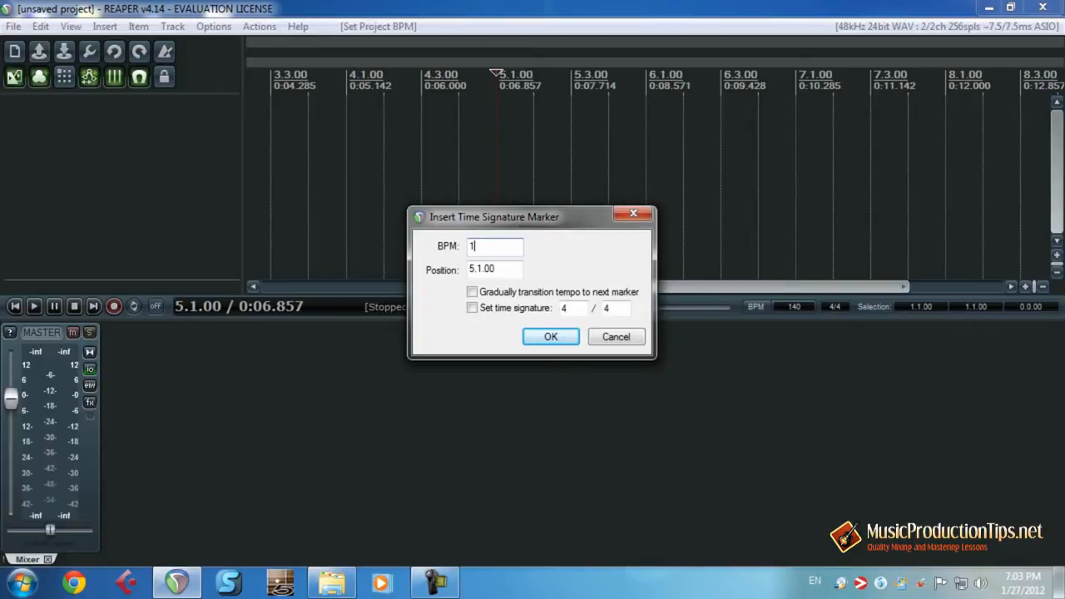
pyautogui.write('80')
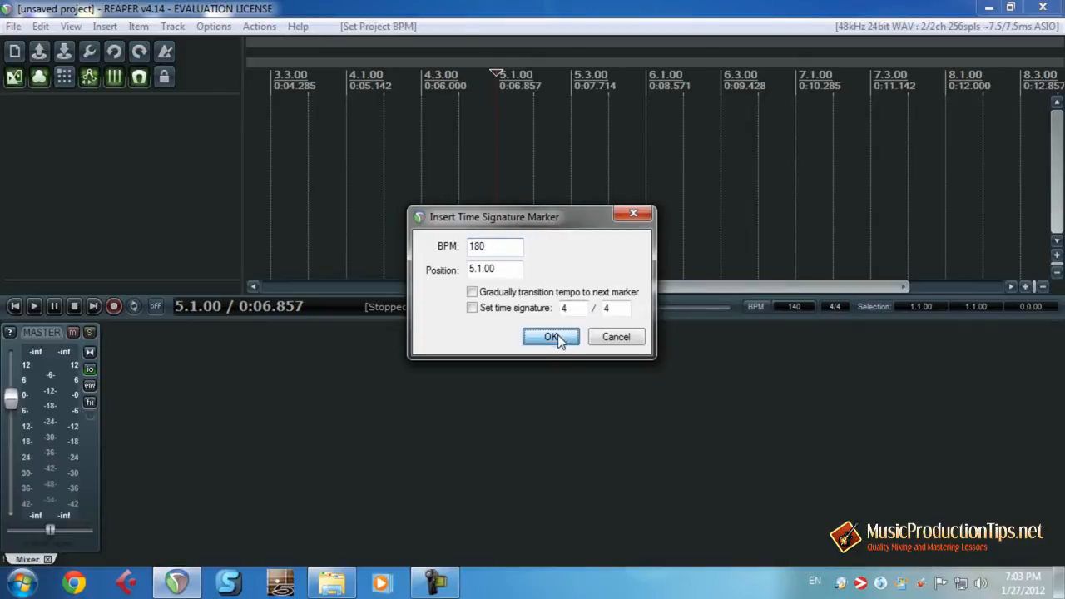
pyautogui.click(551, 337)
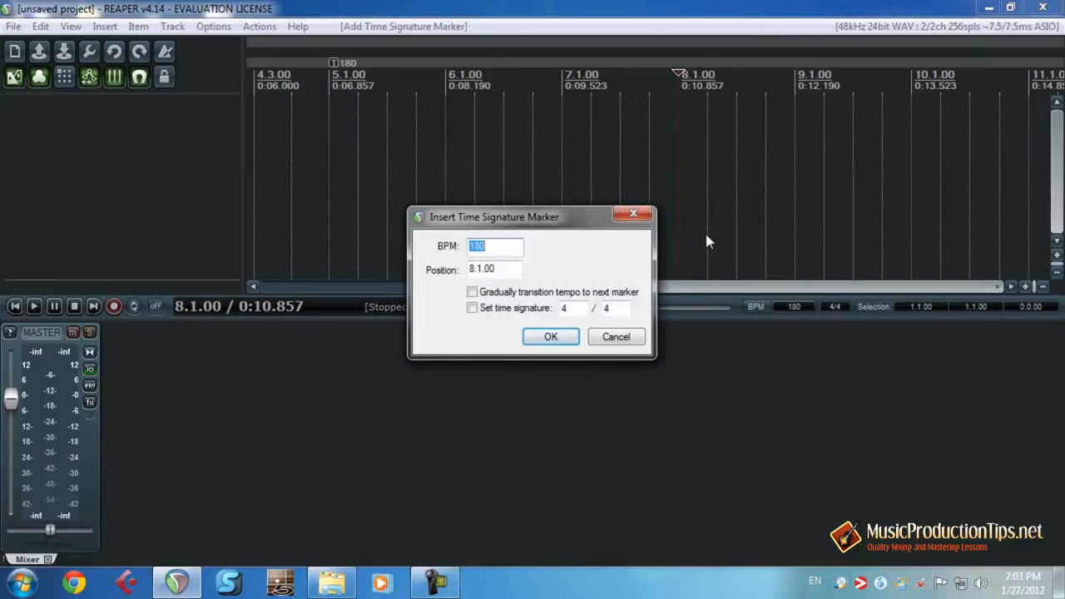
# Enter 60 BPM in the time signature marker dialog and place it at measure 8
pyautogui.write('120')
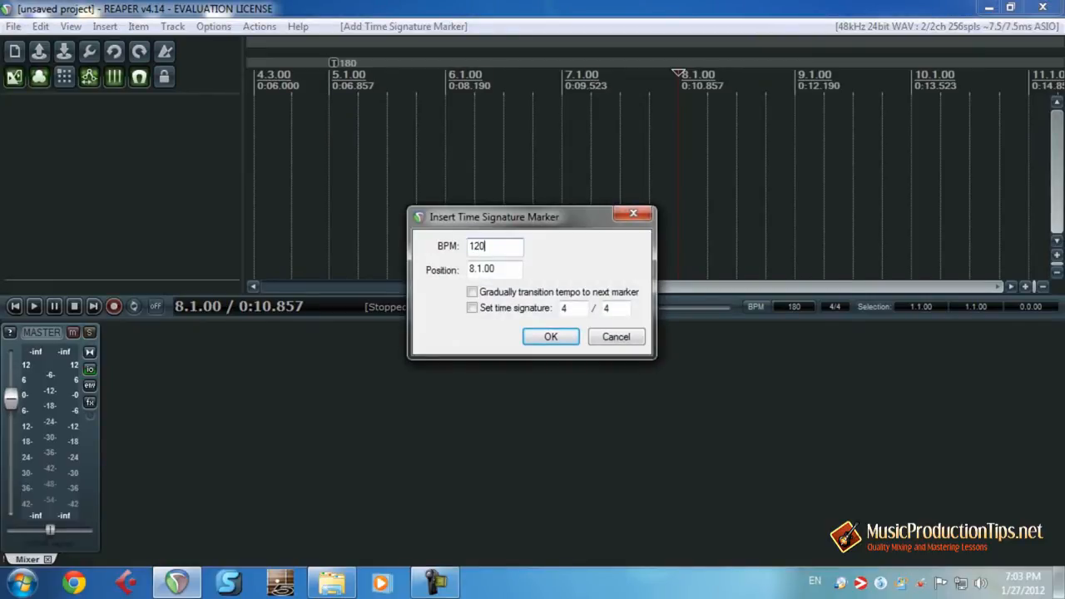
pyautogui.write('60')
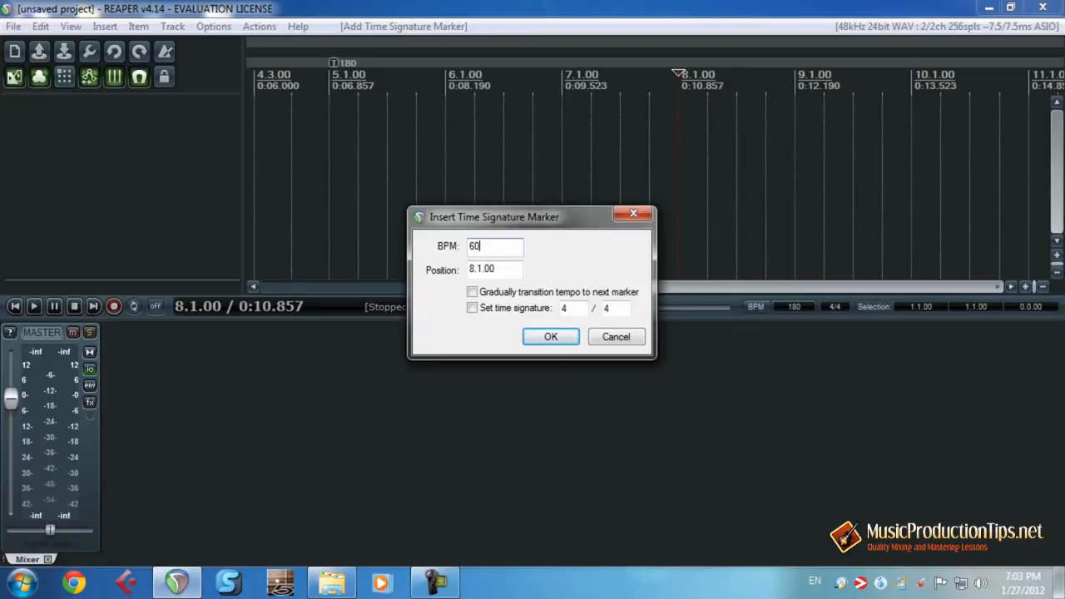
pyautogui.click(549, 336)
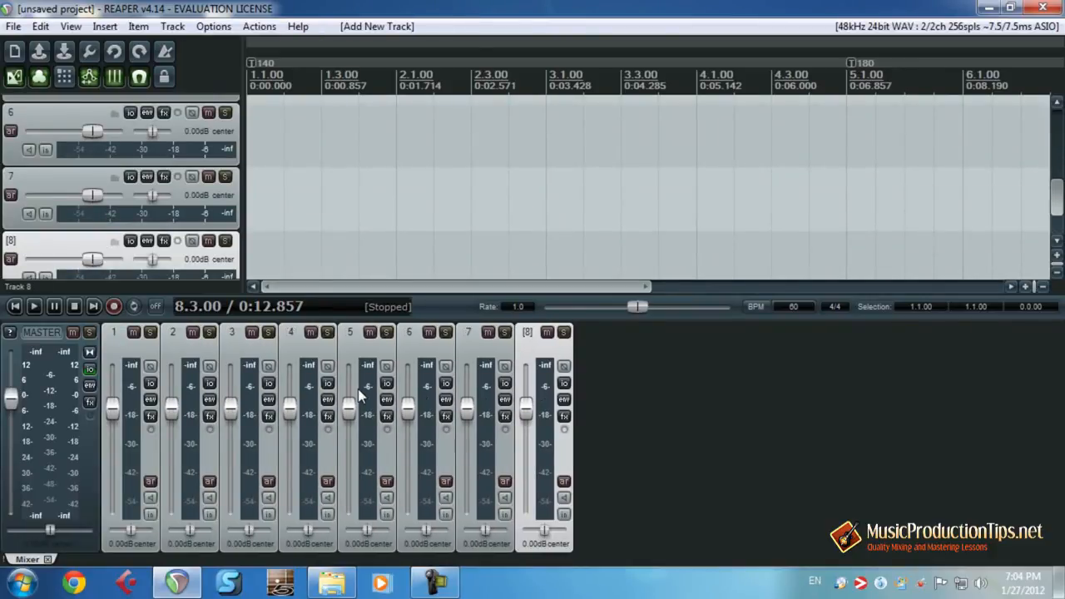
# Scroll the track list back to the top after the eight tracks are added
pyautogui.scroll(3)
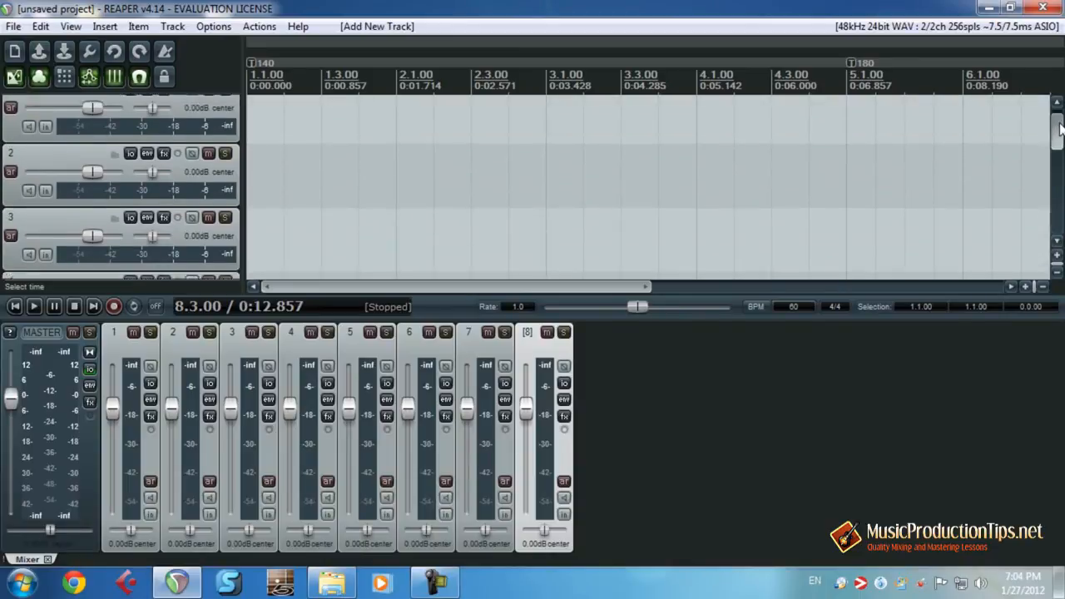